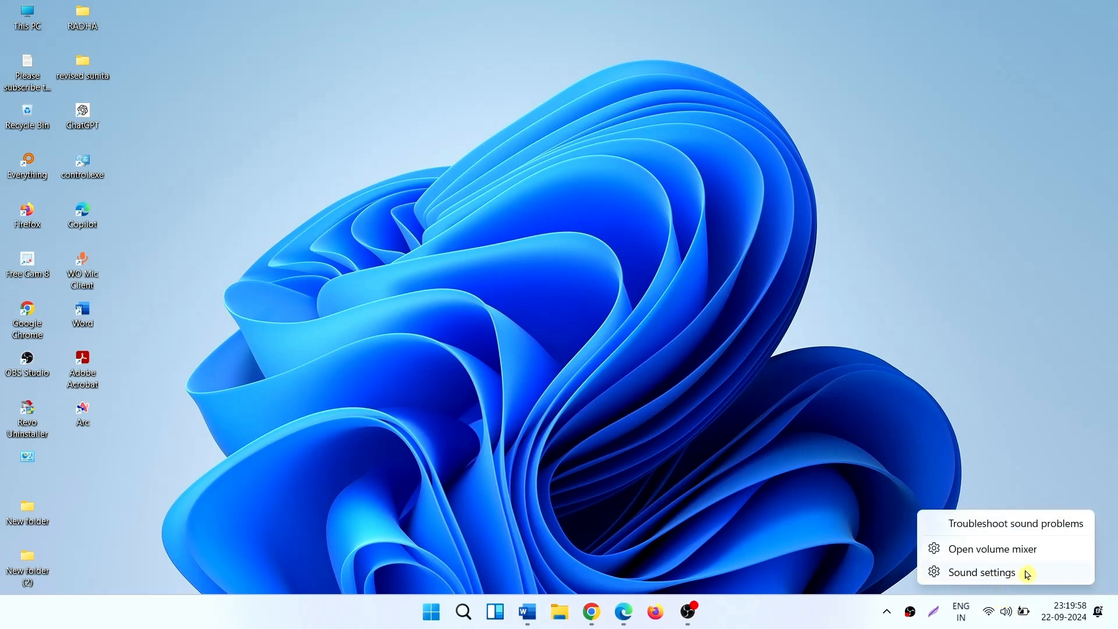
# Step: Open Sound settings from the taskbar speaker icon
pyautogui.click(982, 572)
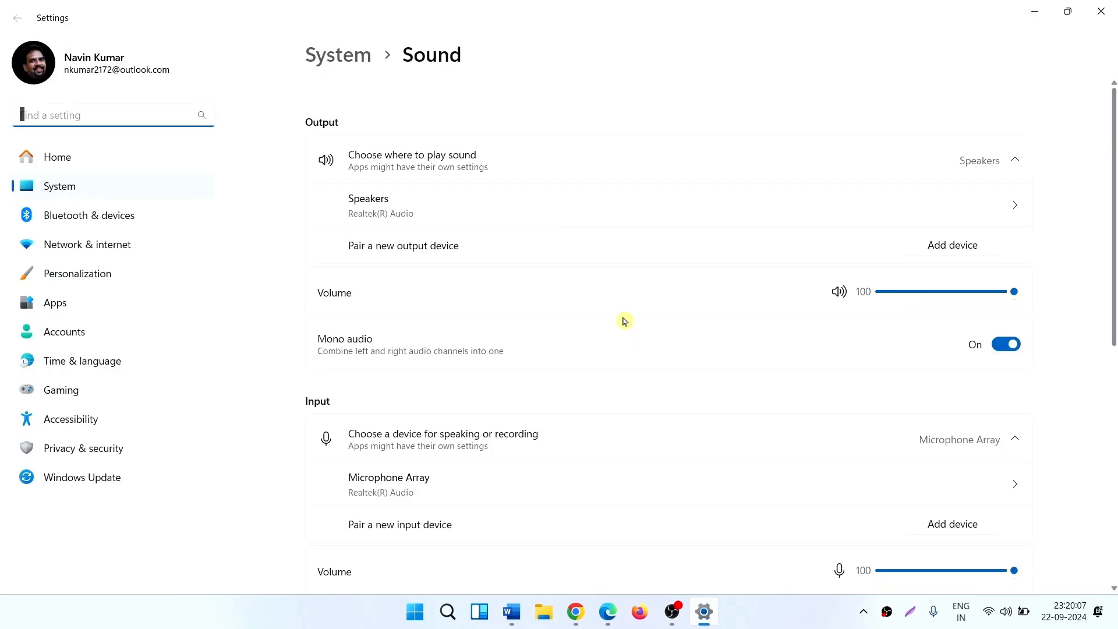
# Step: Open the Speakers Properties window from More sound settings on the Playback tab
pyautogui.scroll(-3)
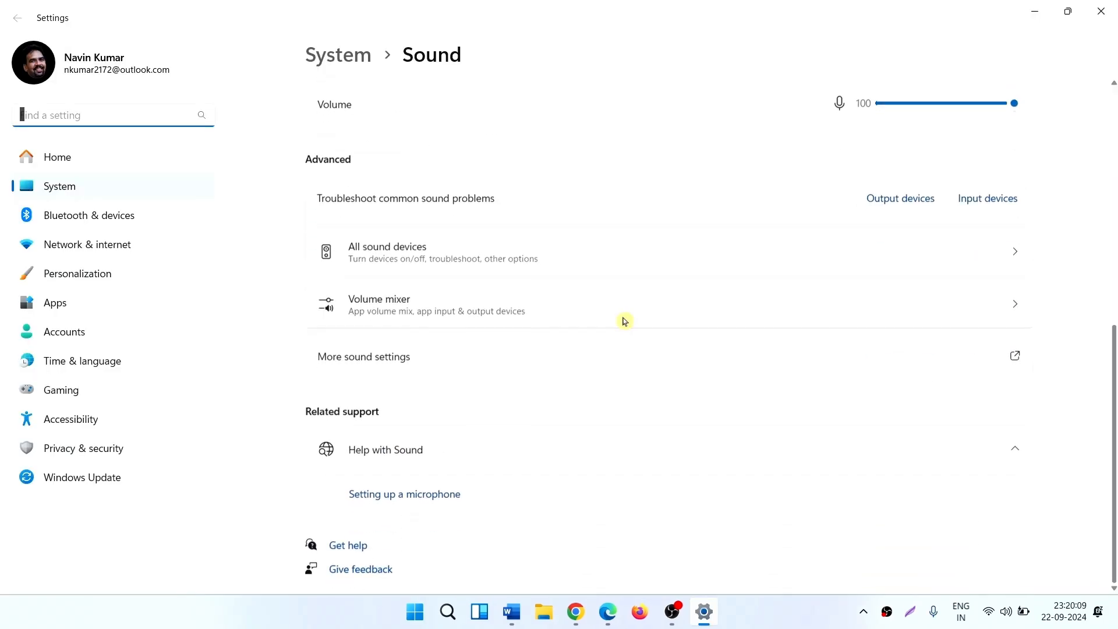
pyautogui.moveTo(519, 372)
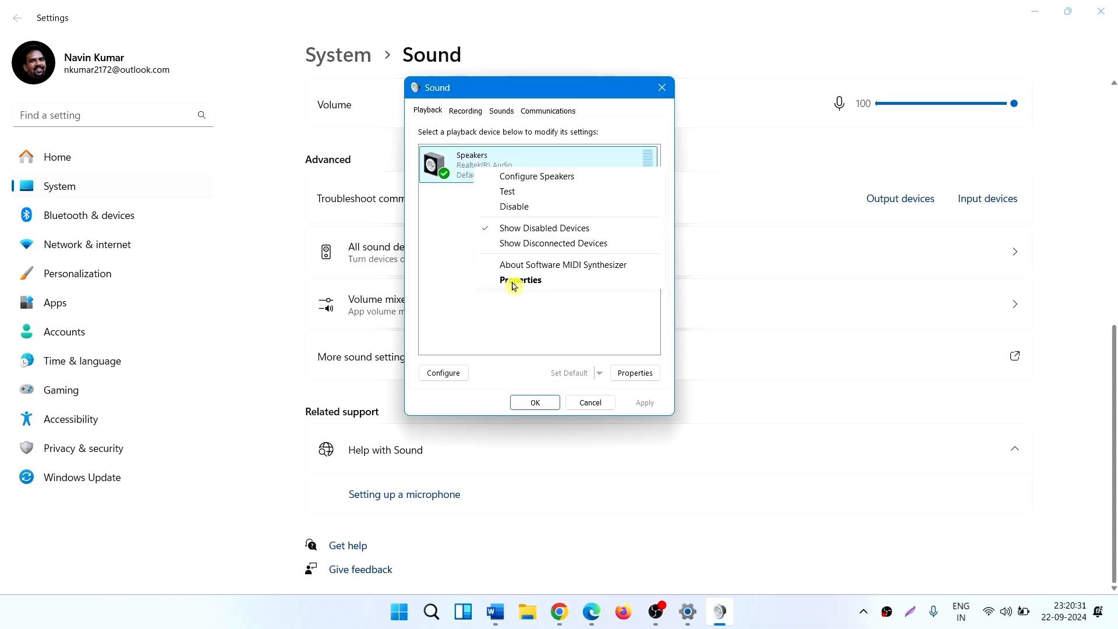
pyautogui.click(510, 286)
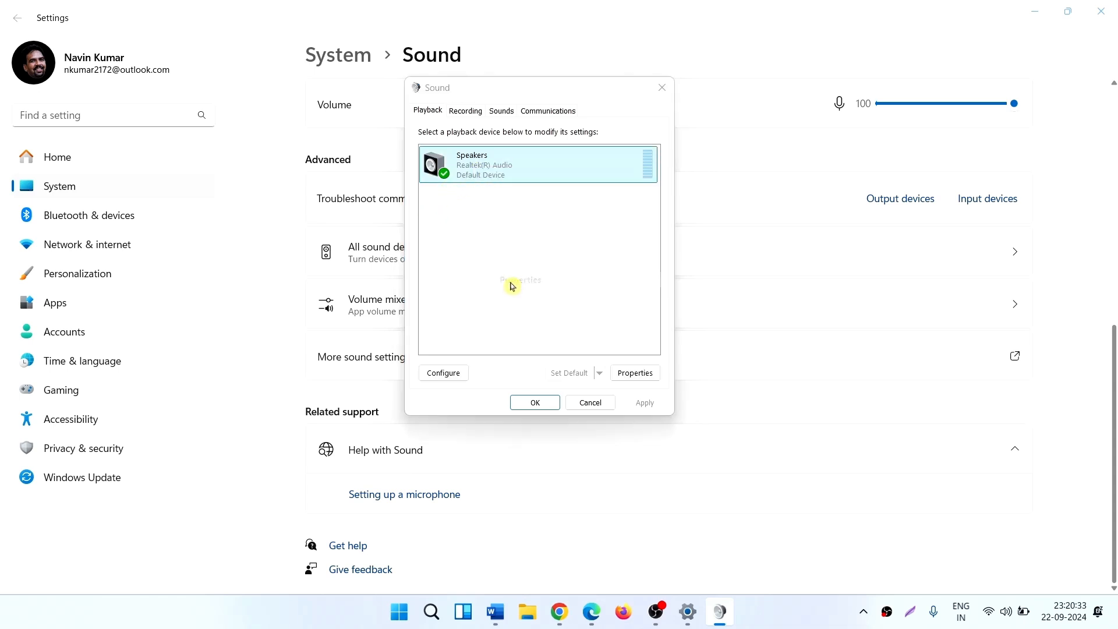
pyautogui.click(633, 373)
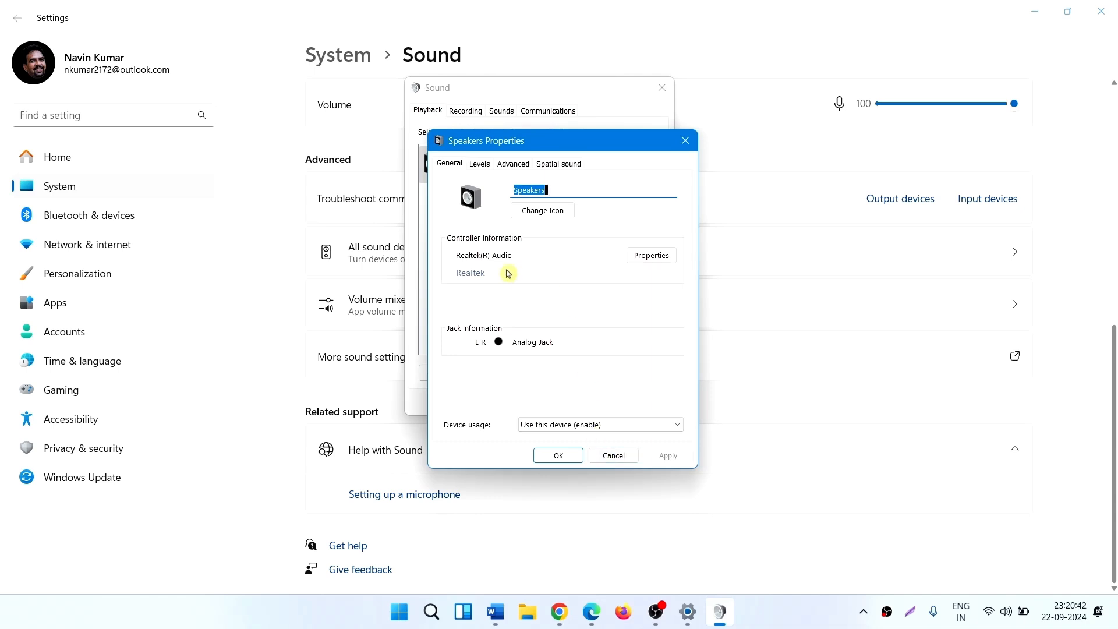
# Step: Enable audio enhancements for the Speakers on the Advanced tab
pyautogui.click(512, 163)
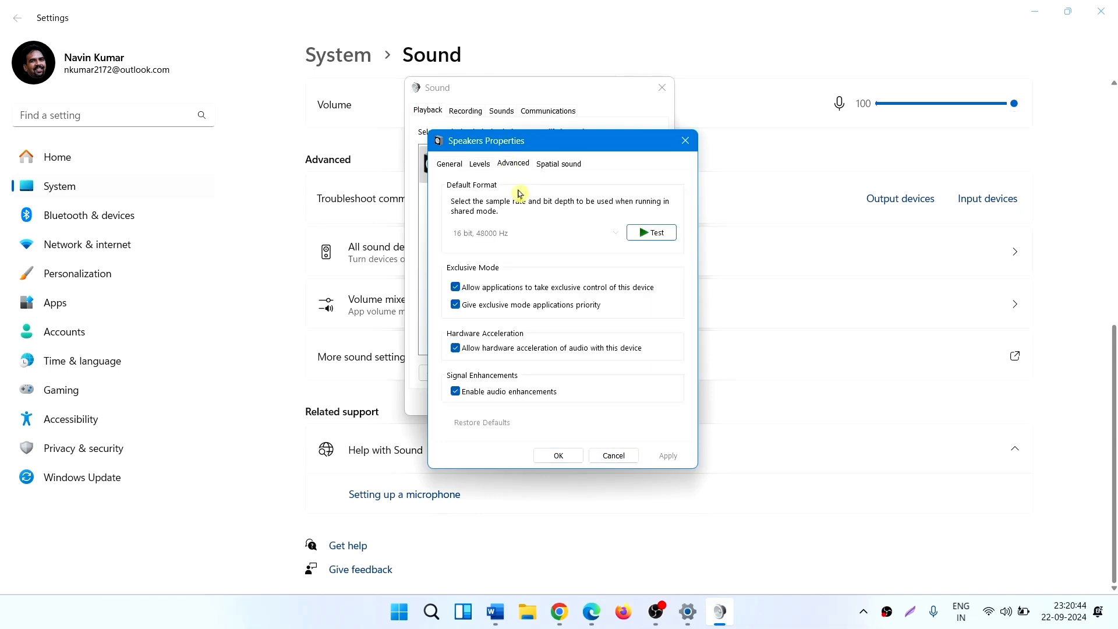
pyautogui.click(456, 391)
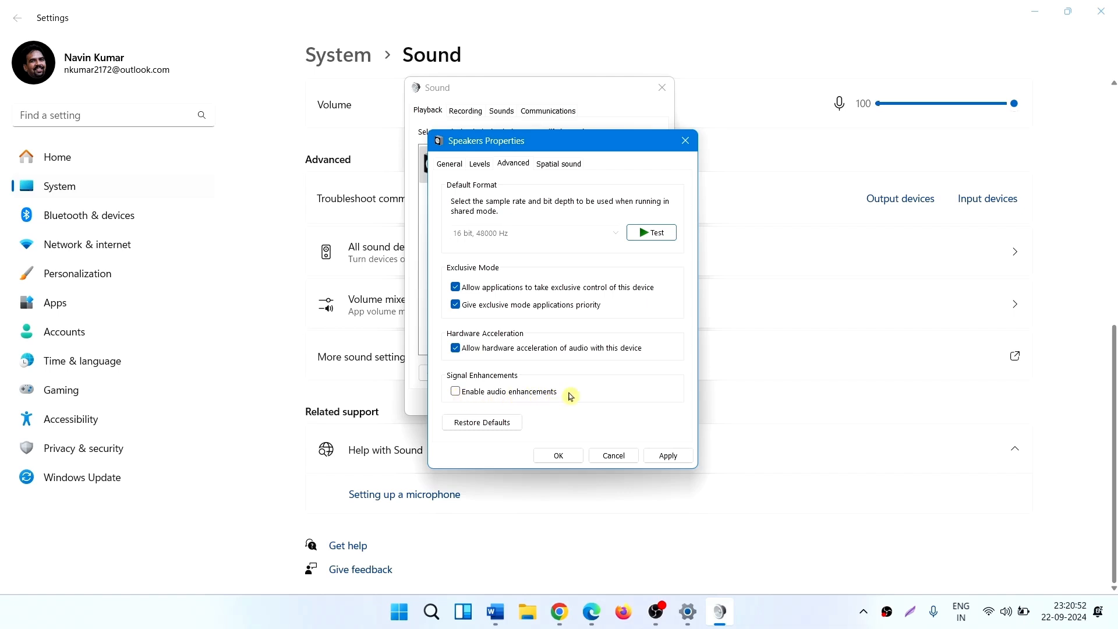
pyautogui.click(455, 390)
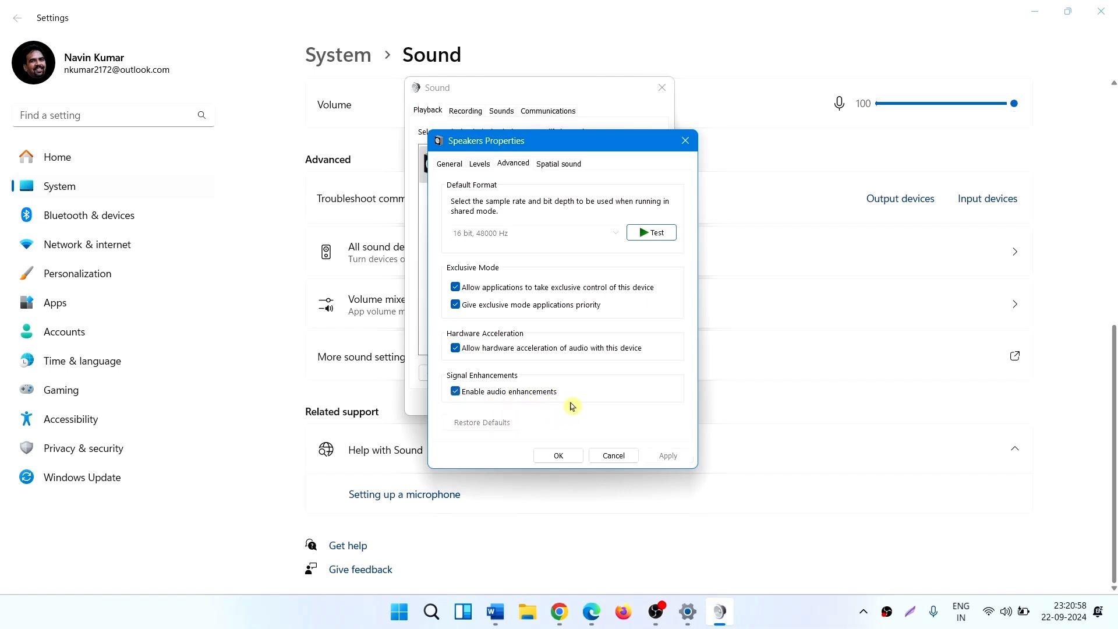
# Step: Turn off hardware acceleration, then apply and close Speakers Properties
pyautogui.click(454, 348)
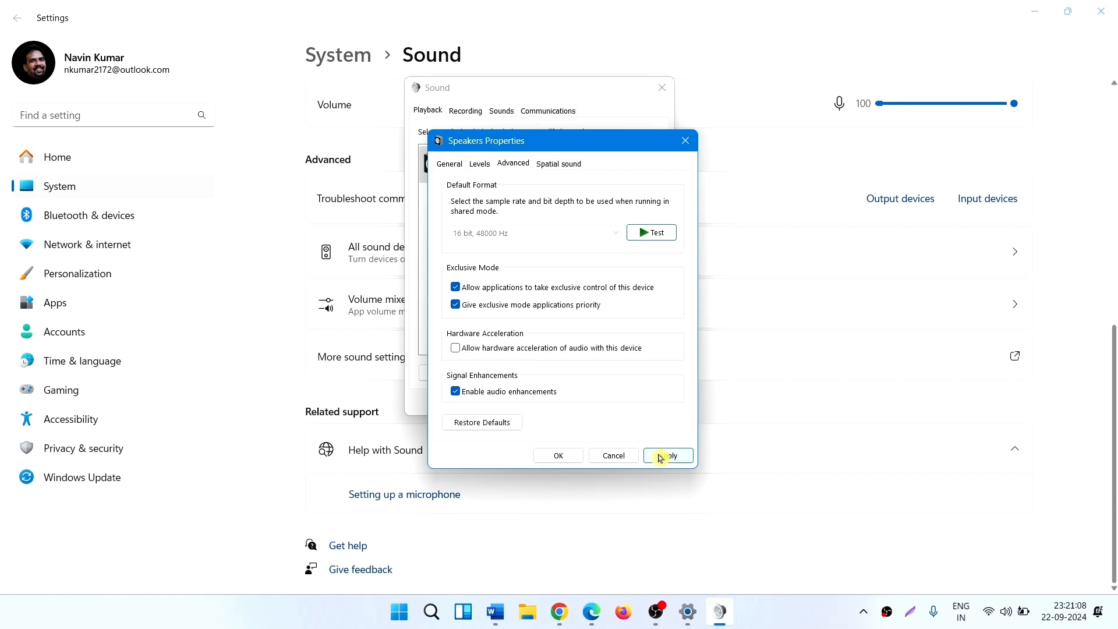
pyautogui.click(668, 456)
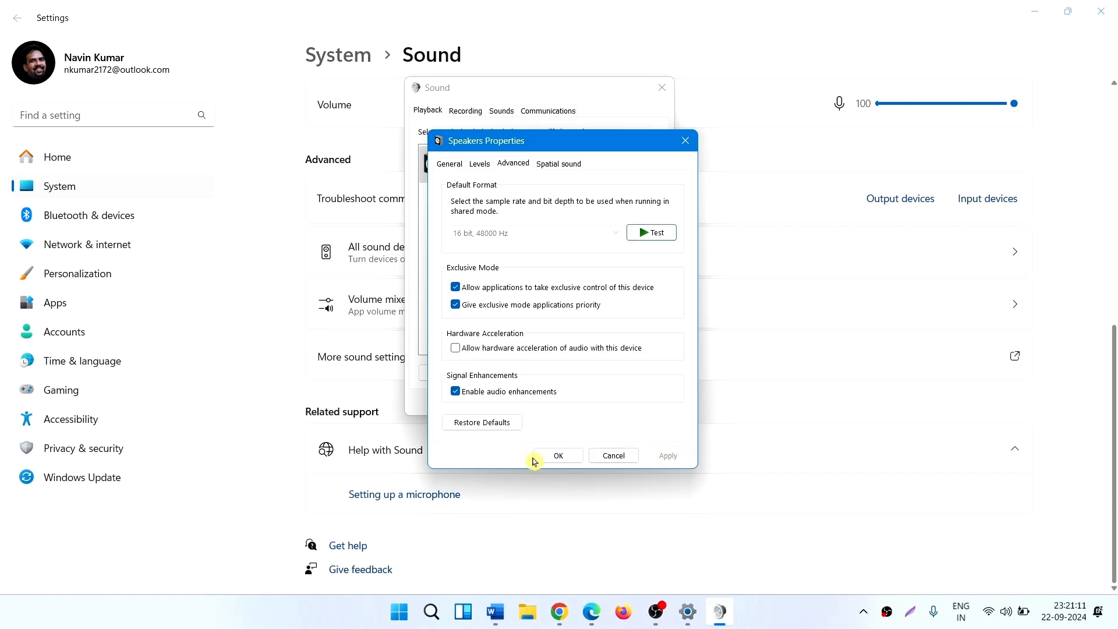
pyautogui.click(558, 455)
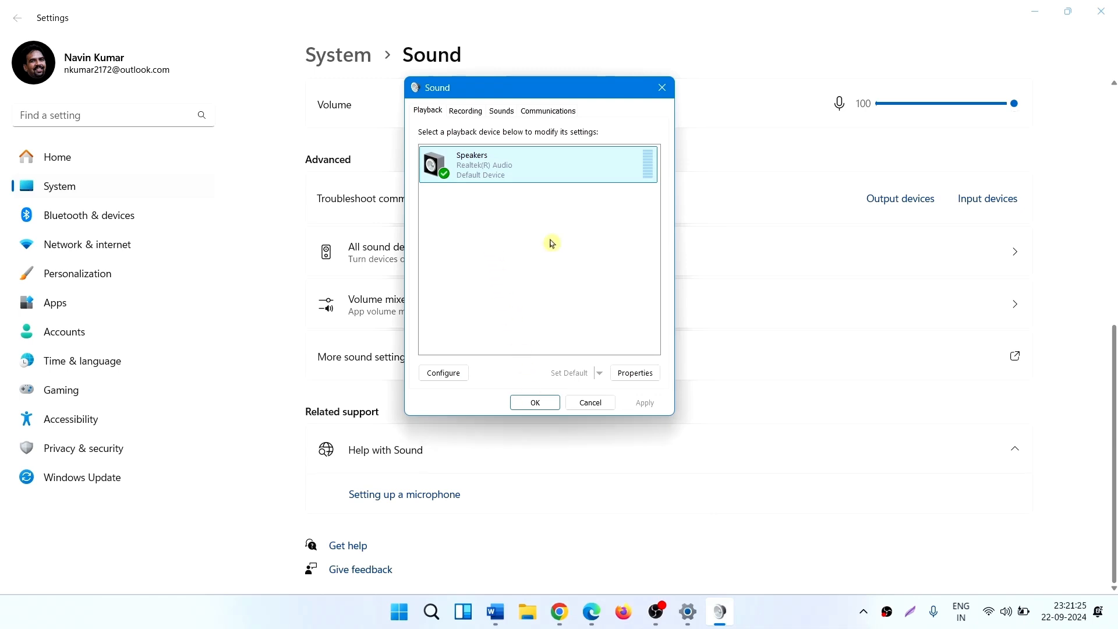
pyautogui.moveTo(462, 116)
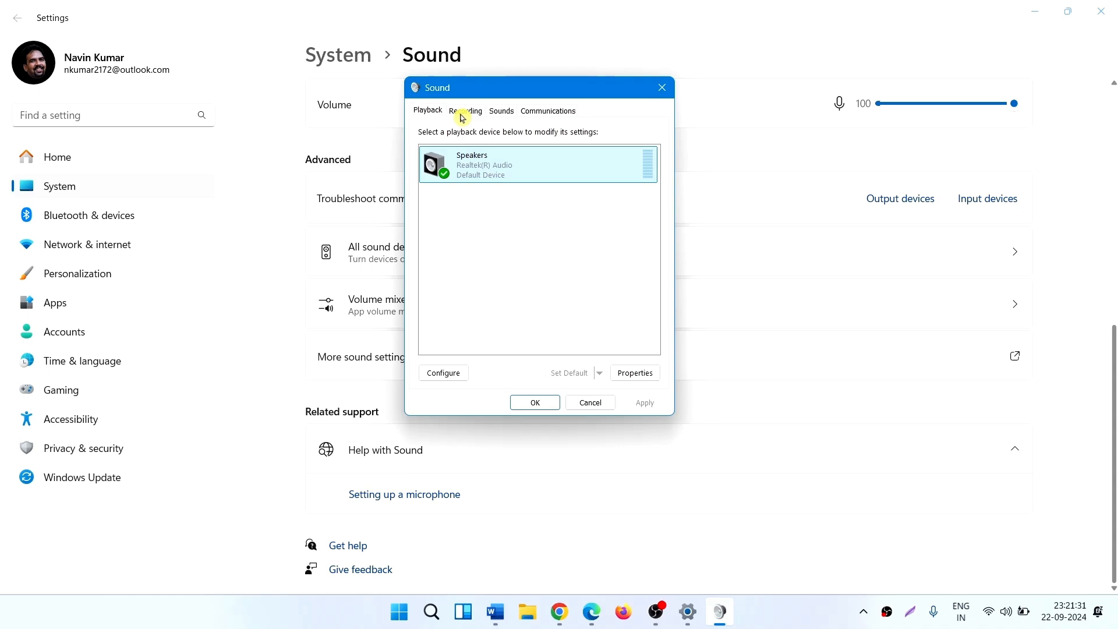
# Step: Open Microphone Array Properties from the Recording tab
pyautogui.click(465, 110)
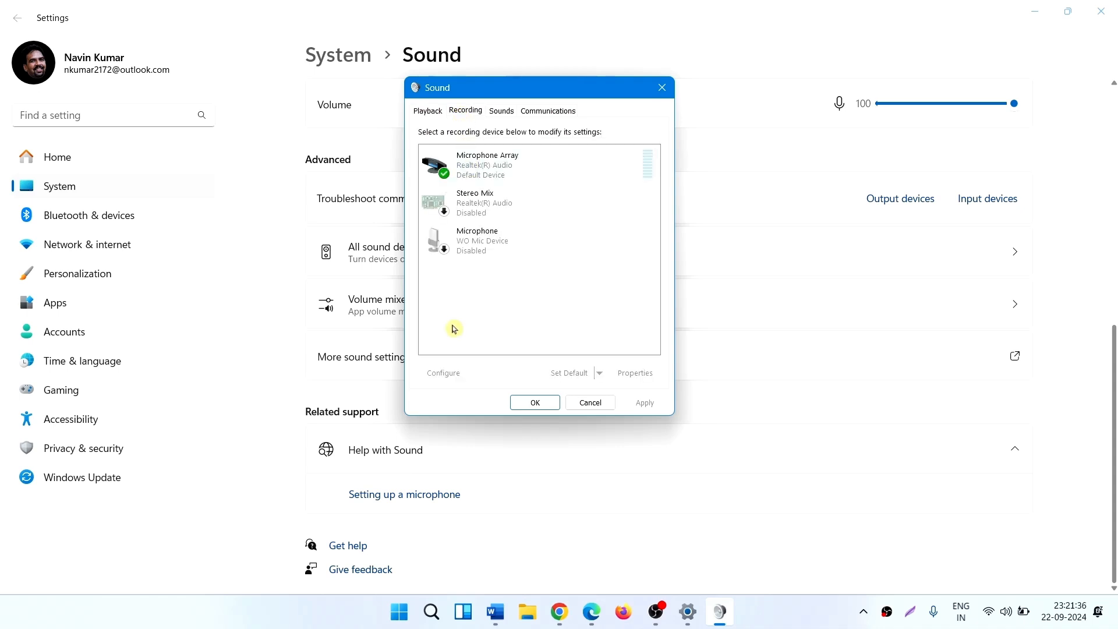
pyautogui.rightClick(487, 164)
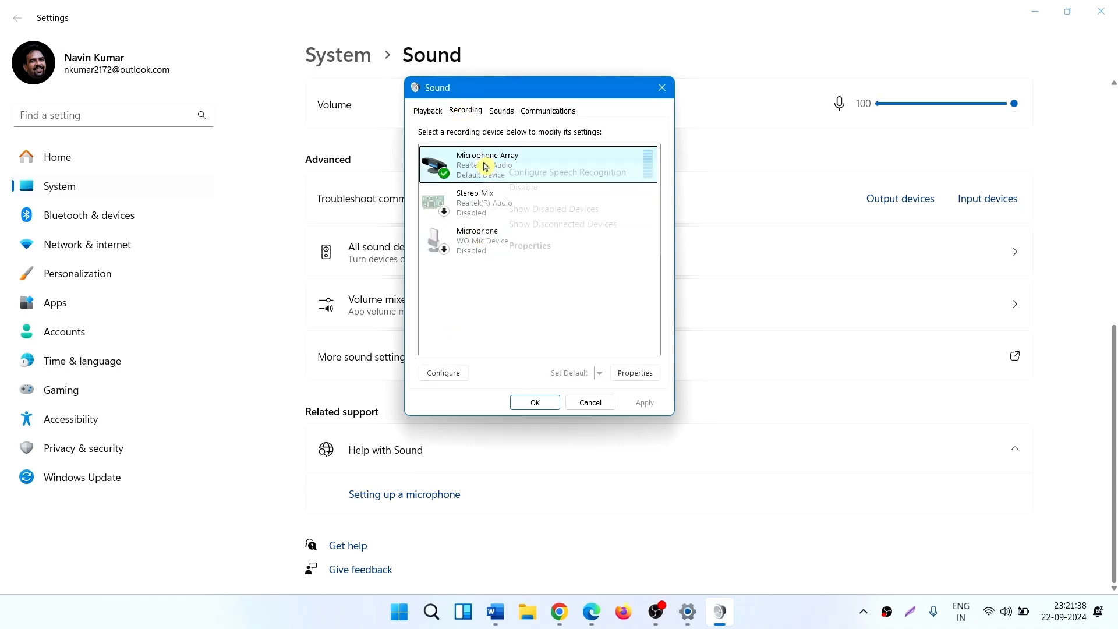
pyautogui.rightClick(485, 166)
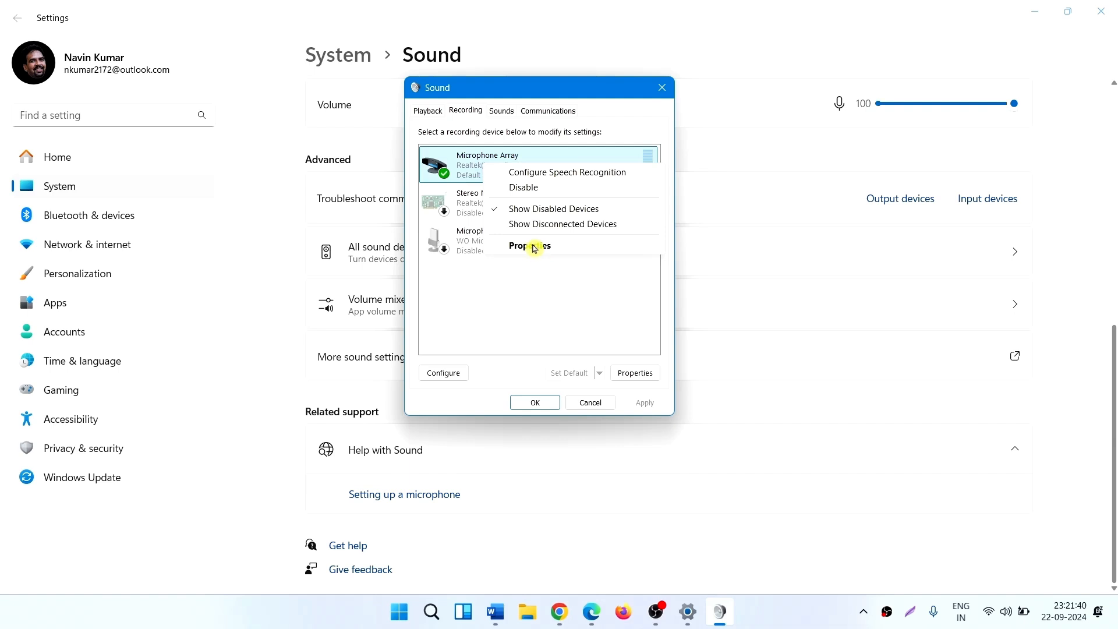
pyautogui.click(530, 246)
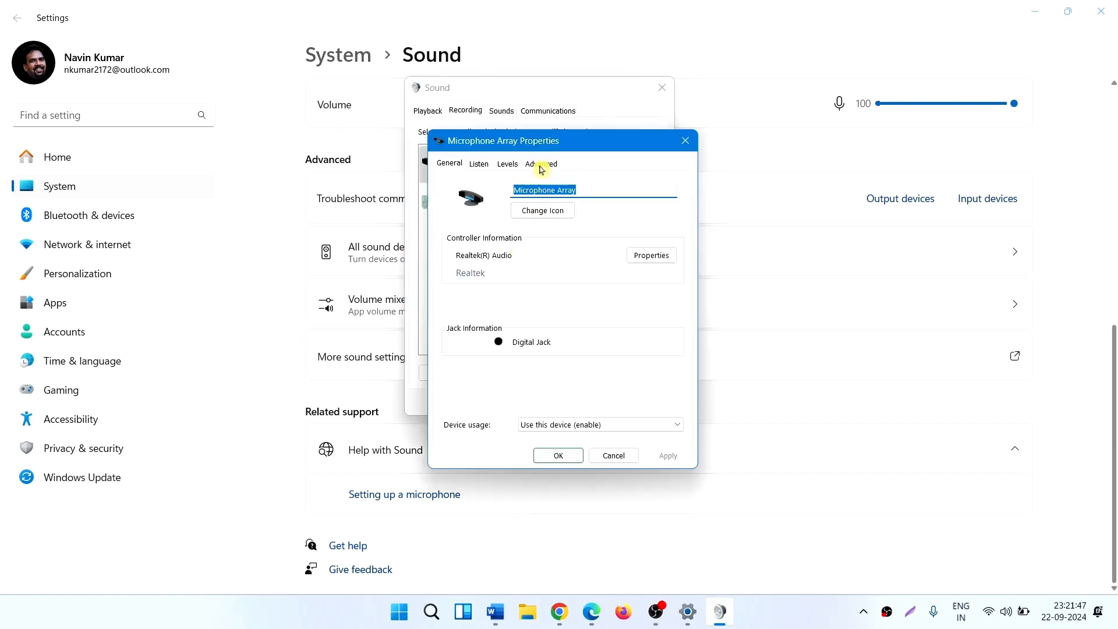
# Step: Keep audio enhancements on in the Microphone Array's Advanced tab, apply and close
pyautogui.click(540, 163)
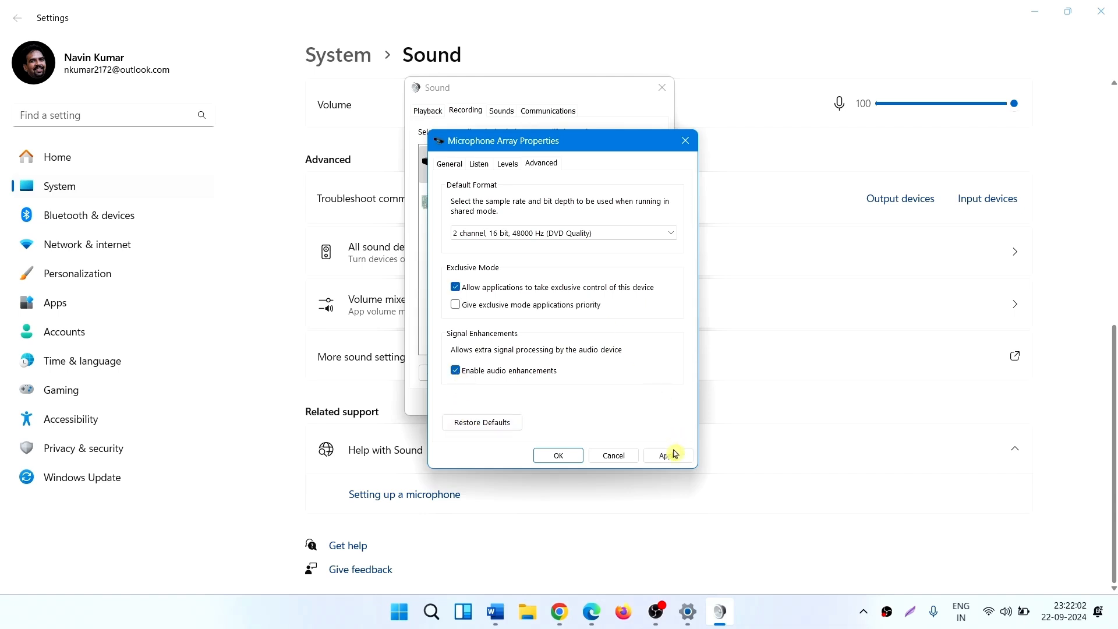
pyautogui.click(667, 455)
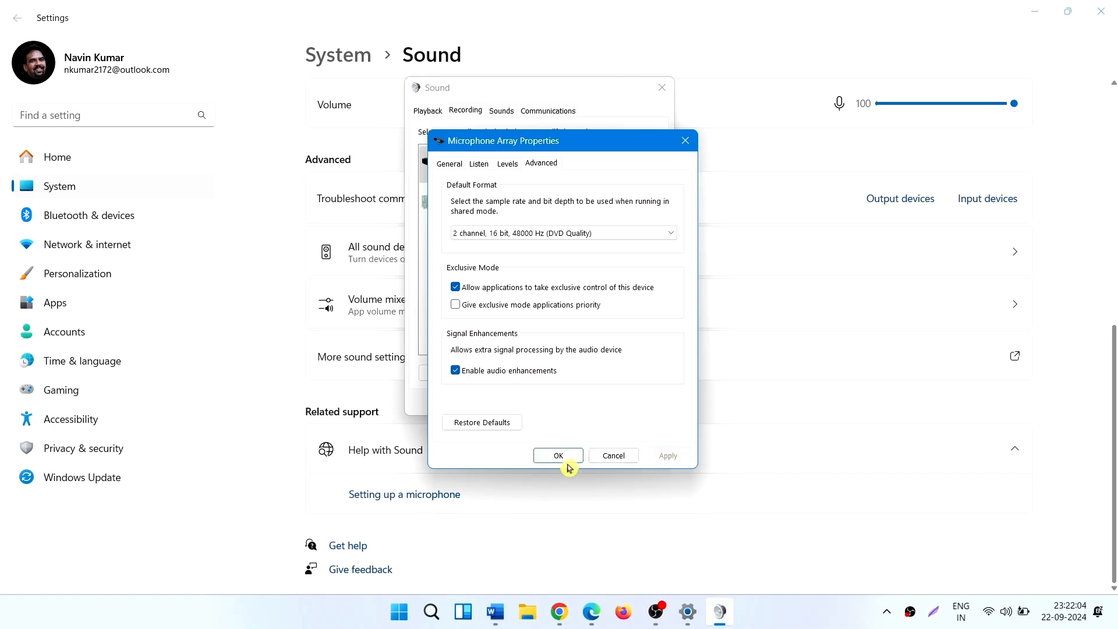
pyautogui.click(558, 455)
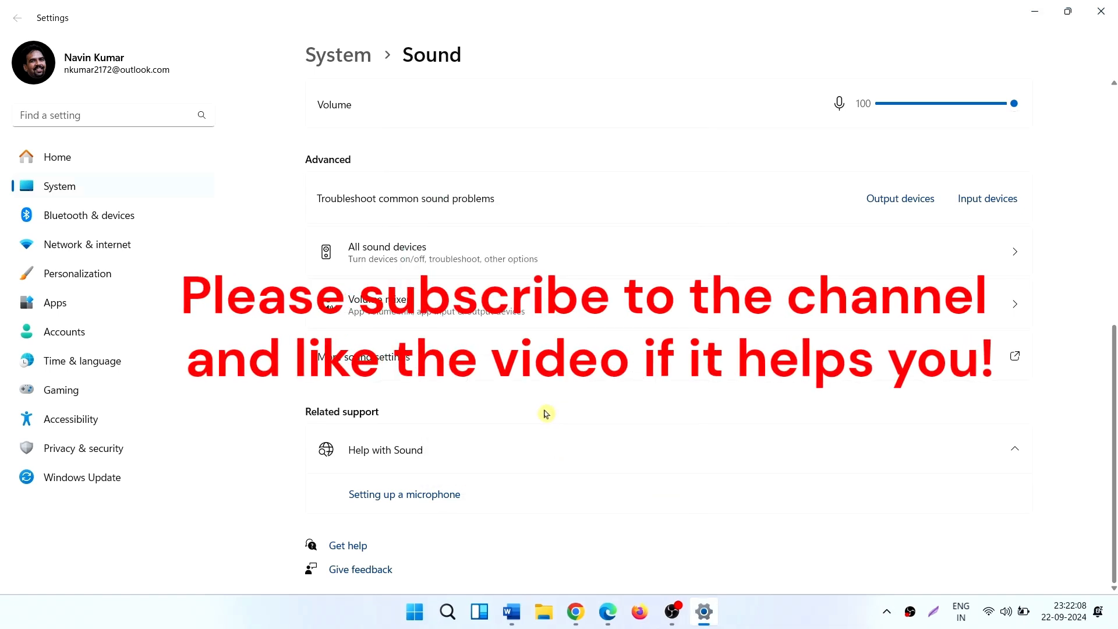